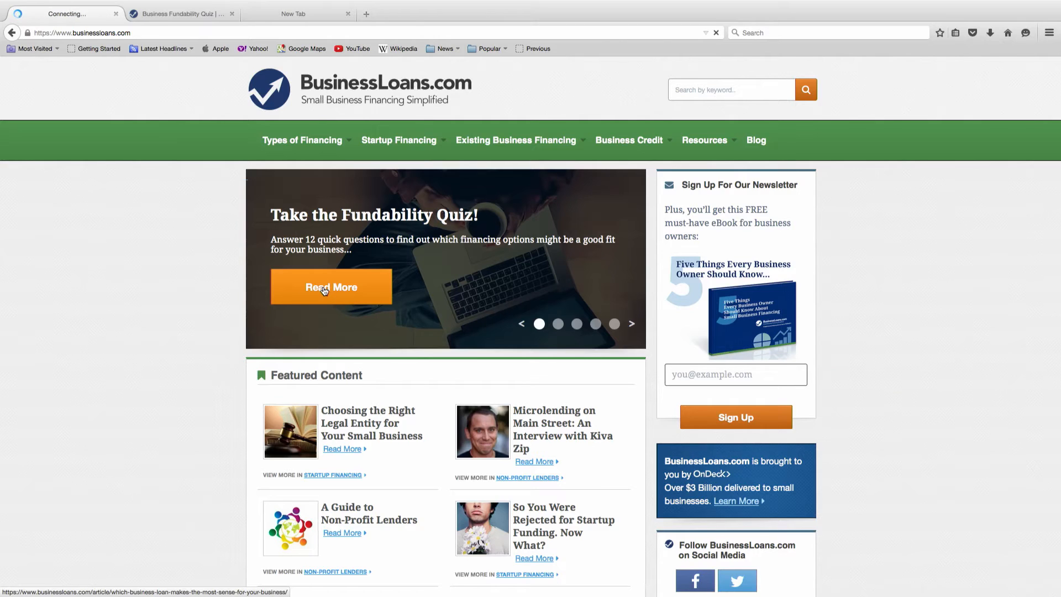
Start the Fundability Quiz from the banner article's HERE link, reaching question 1 of 12
{"action": "left_click", "coordinate": [324, 287]}
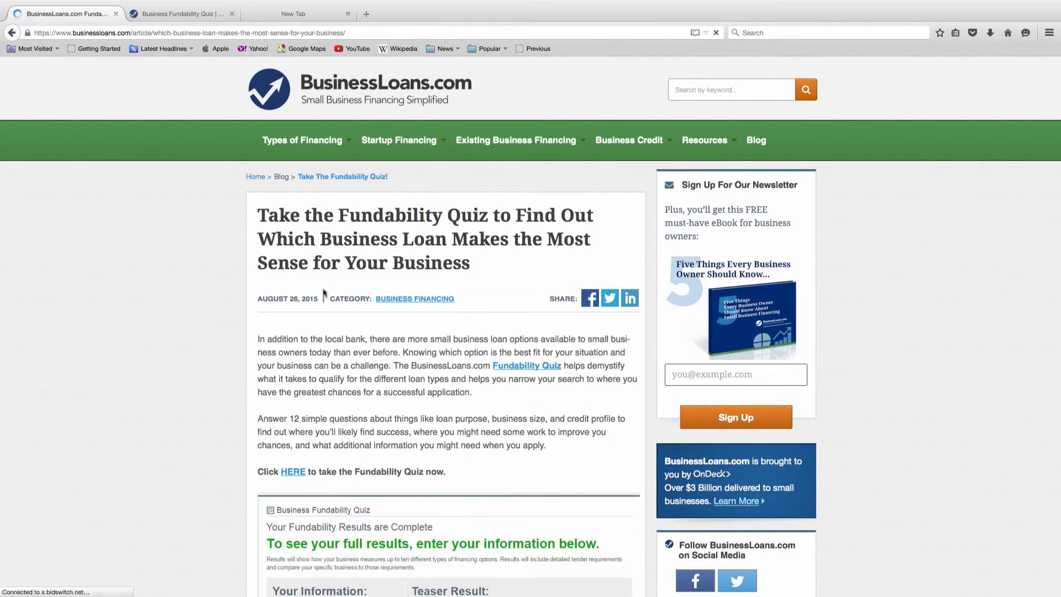
{"action": "left_click", "coordinate": [292, 471]}
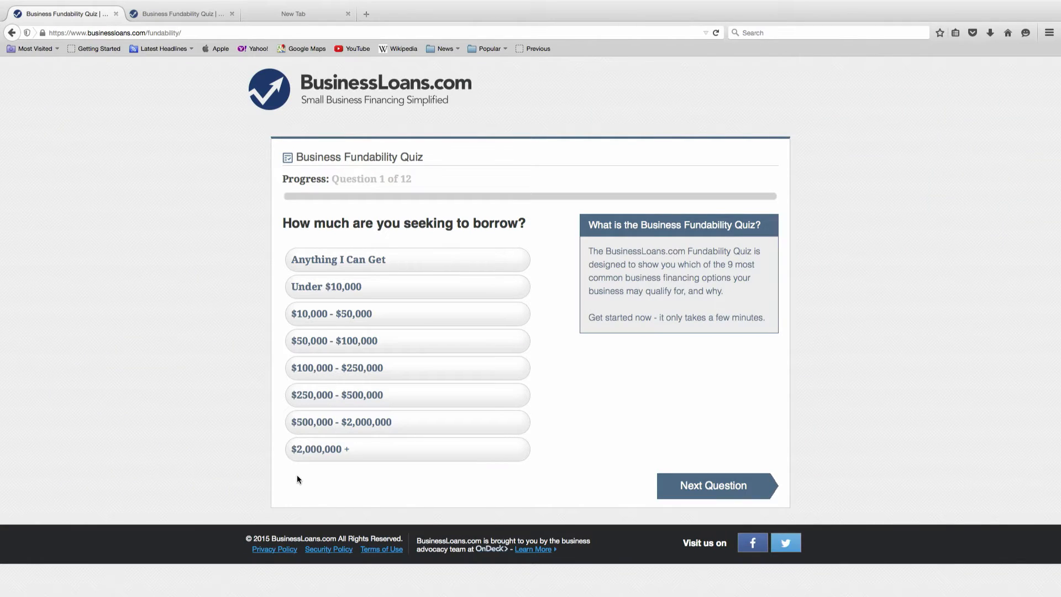
Answer the borrowing range, Marketing as use of funds, and the personal credit score range
{"action": "left_click", "coordinate": [407, 314]}
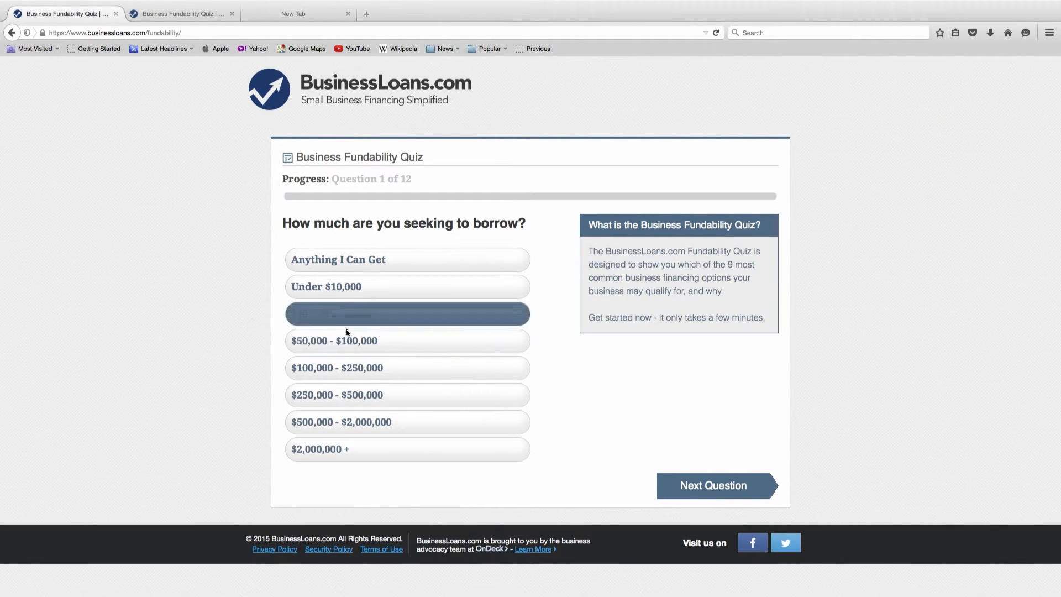
{"action": "left_click", "coordinate": [407, 314]}
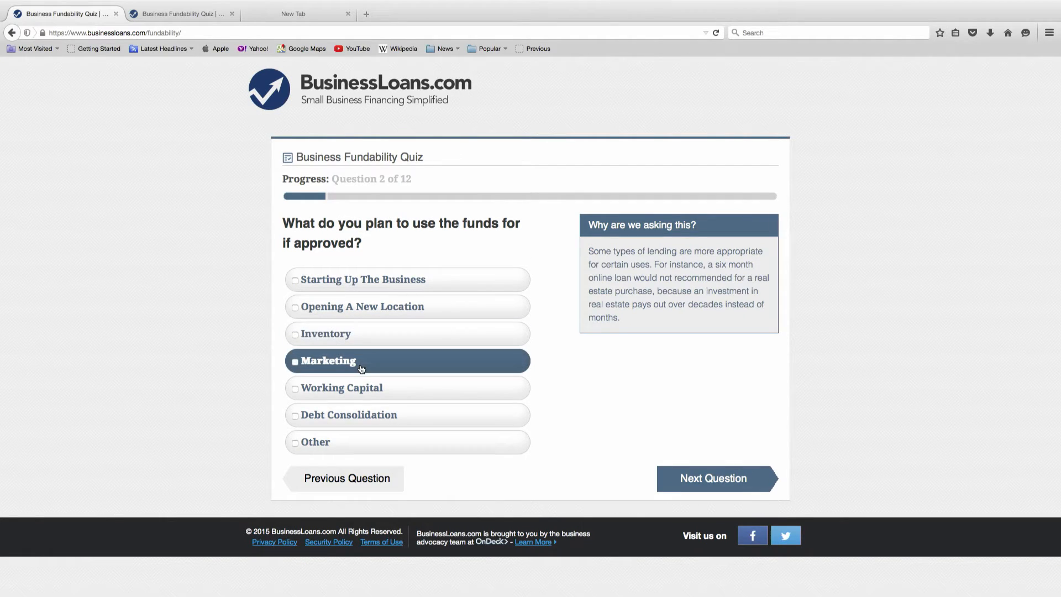
{"action": "left_click", "coordinate": [714, 478]}
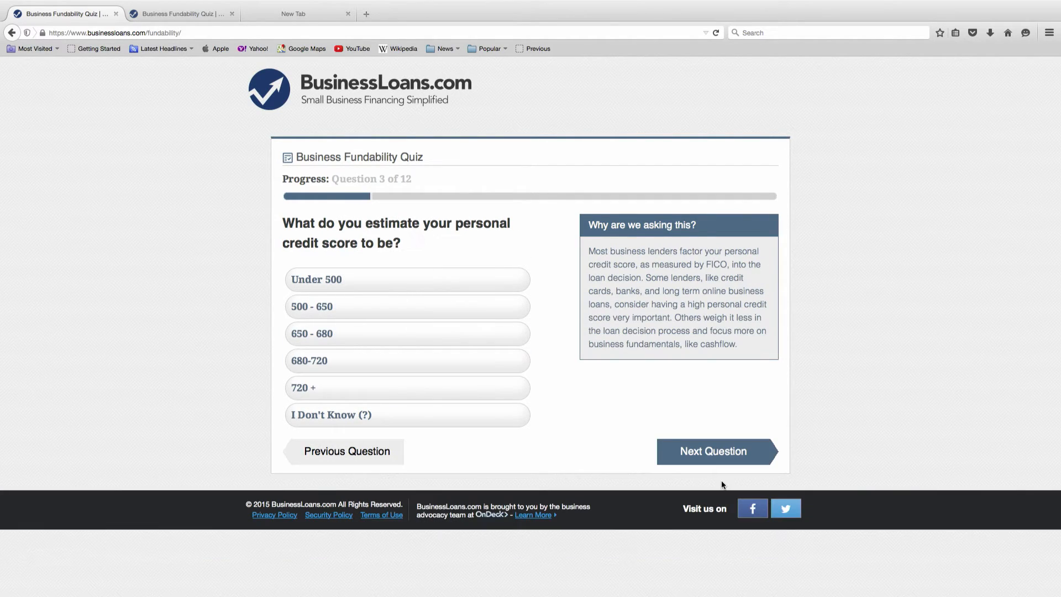
{"action": "left_click", "coordinate": [382, 334]}
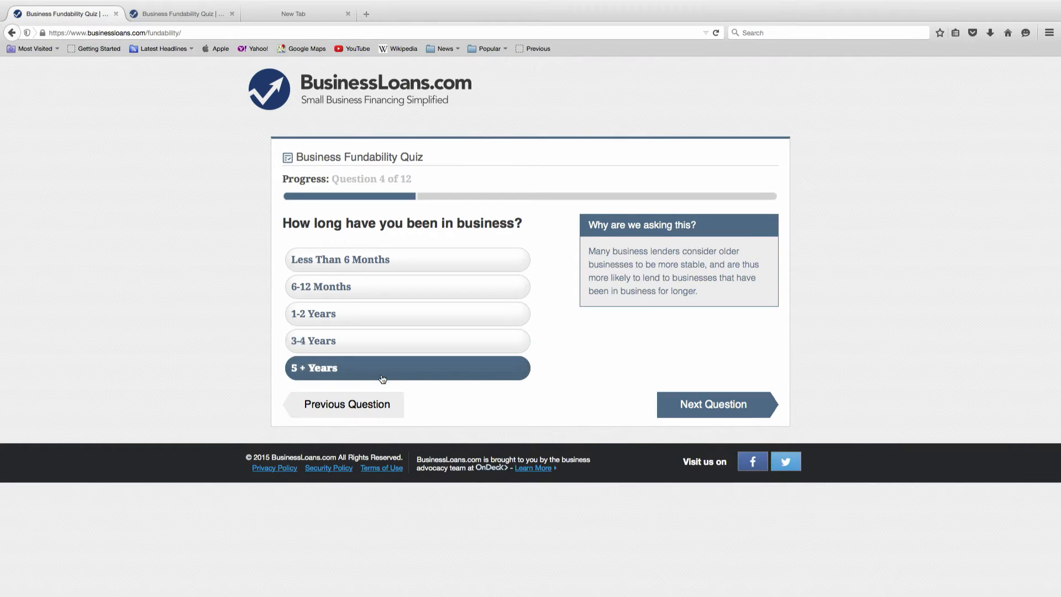
Answer 5+ years in business, annual revenue and average business credit, then submit details for full results
{"action": "left_click", "coordinate": [714, 405]}
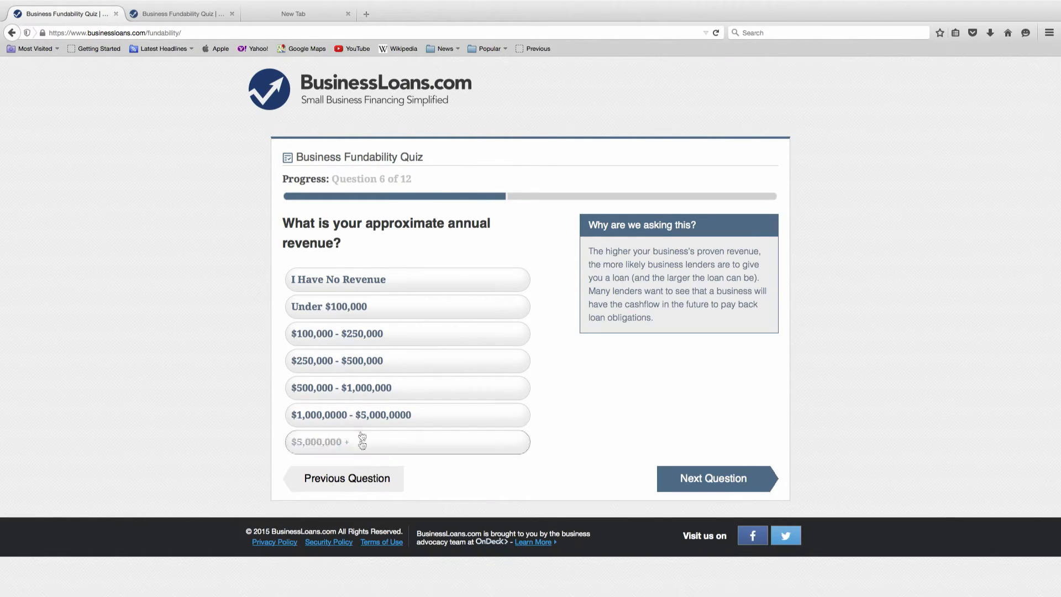
{"action": "left_click", "coordinate": [408, 388]}
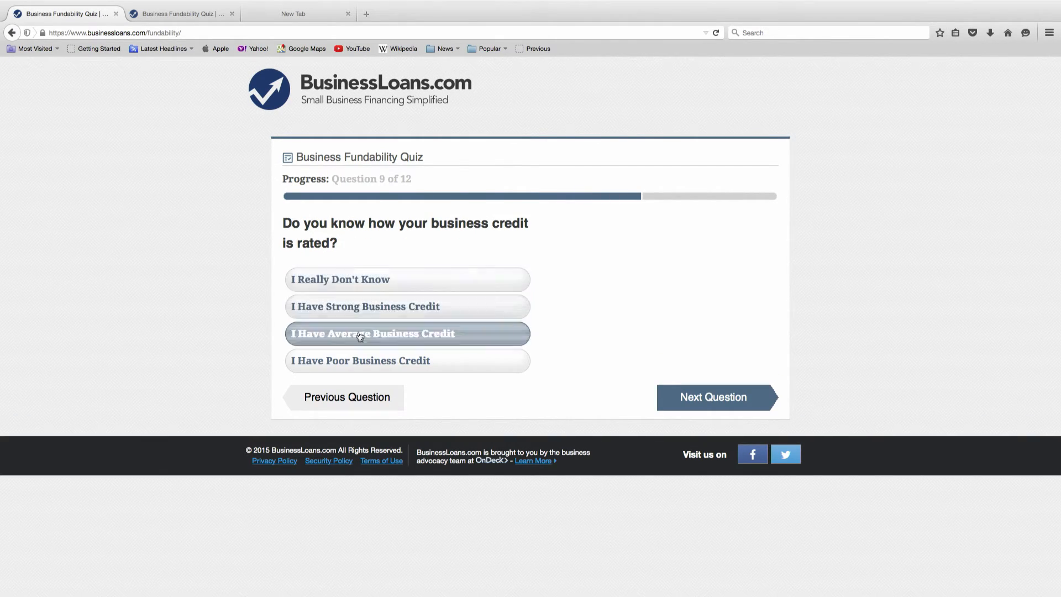
{"action": "left_click", "coordinate": [361, 333]}
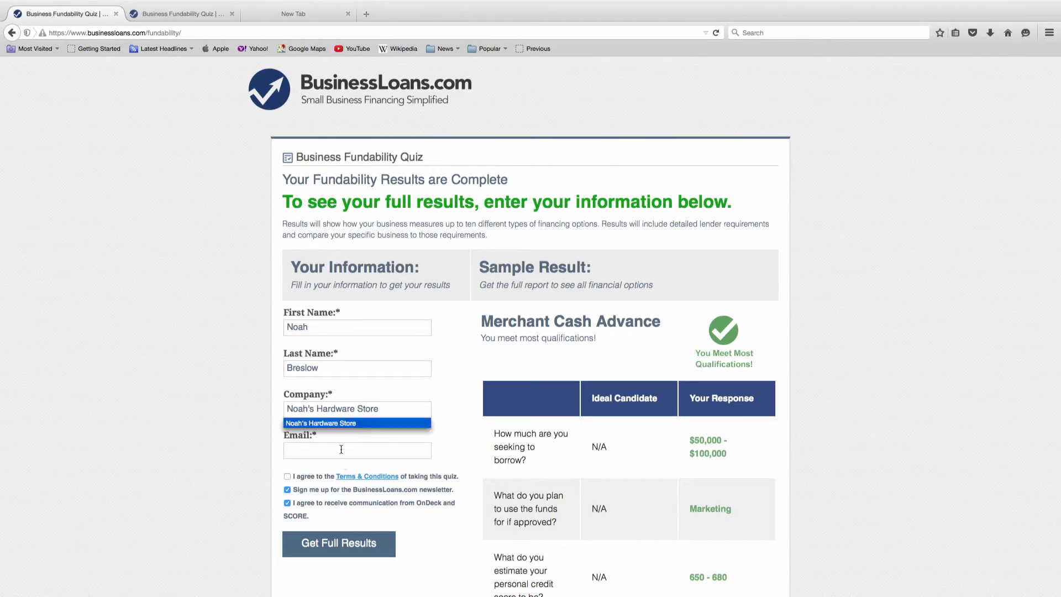
{"action": "left_click", "coordinate": [338, 544]}
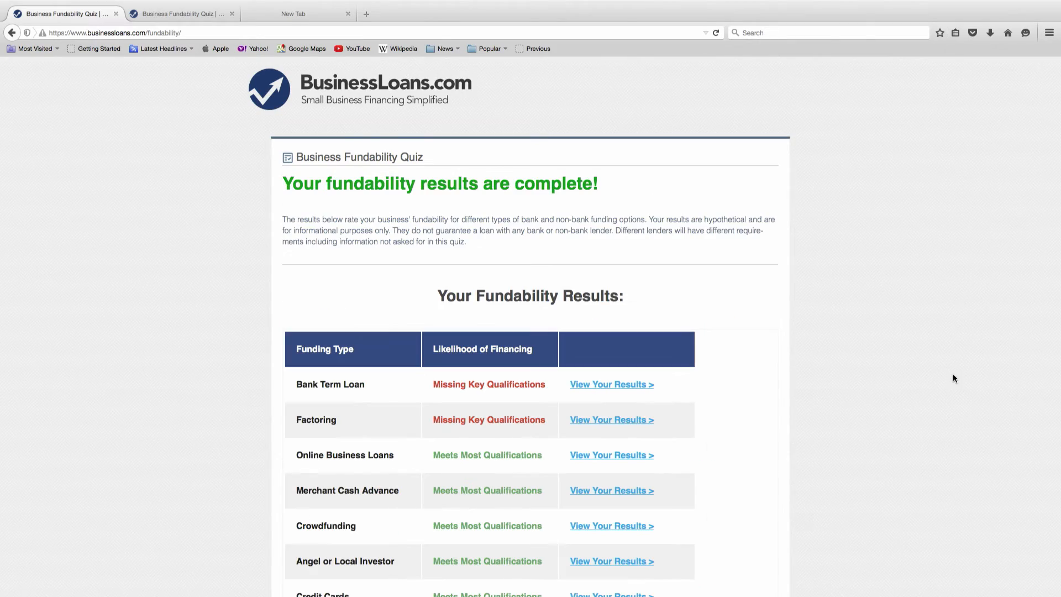